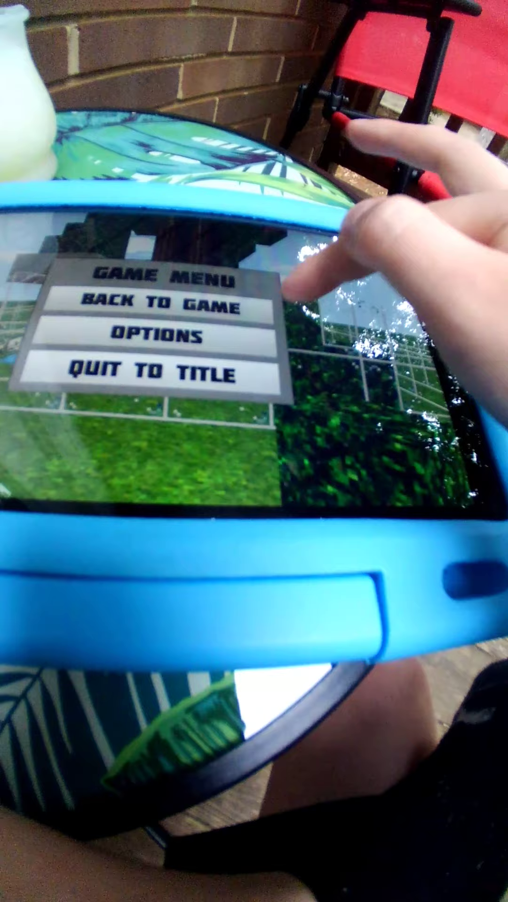
# - Choose Quit to Title in the Game Menu to leave the world
pyautogui.click(150, 378)
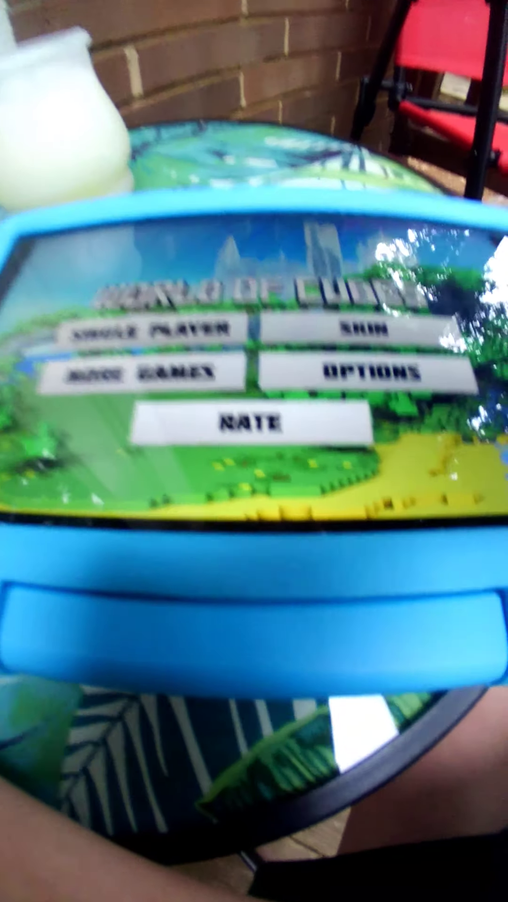